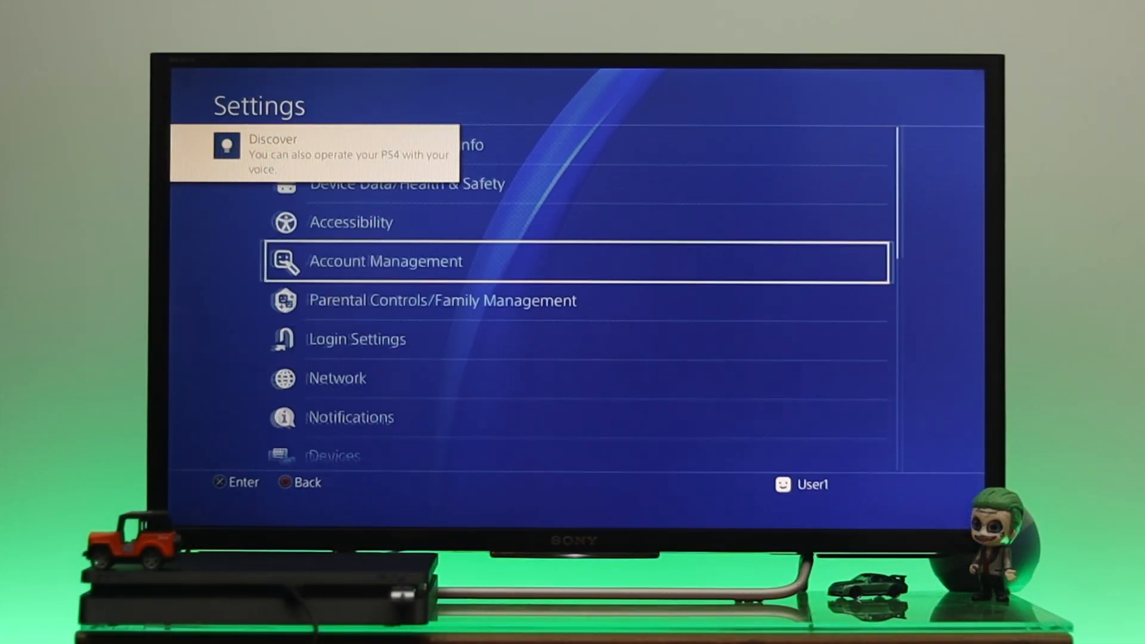
- In Safe Mode, select option 7, Initialize PS4 (Reinstall System Software)
scroll(down, 3)
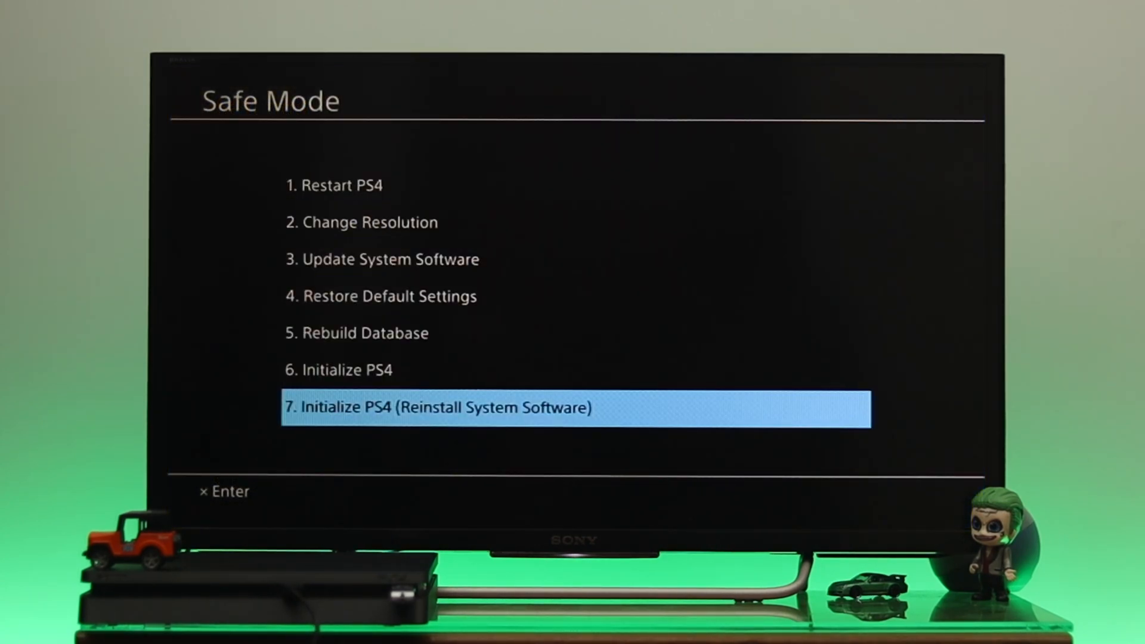
key(enter)
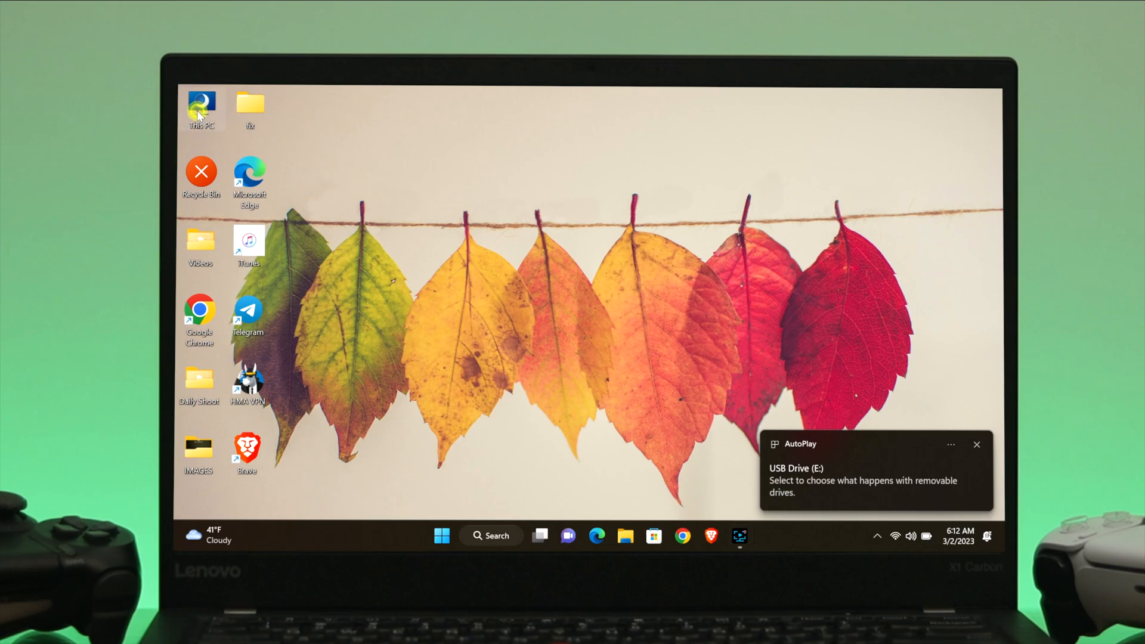
- Format USB Drive (E:) with the FAT32 file system, accepting the data-erase warning
right_click(677, 212)
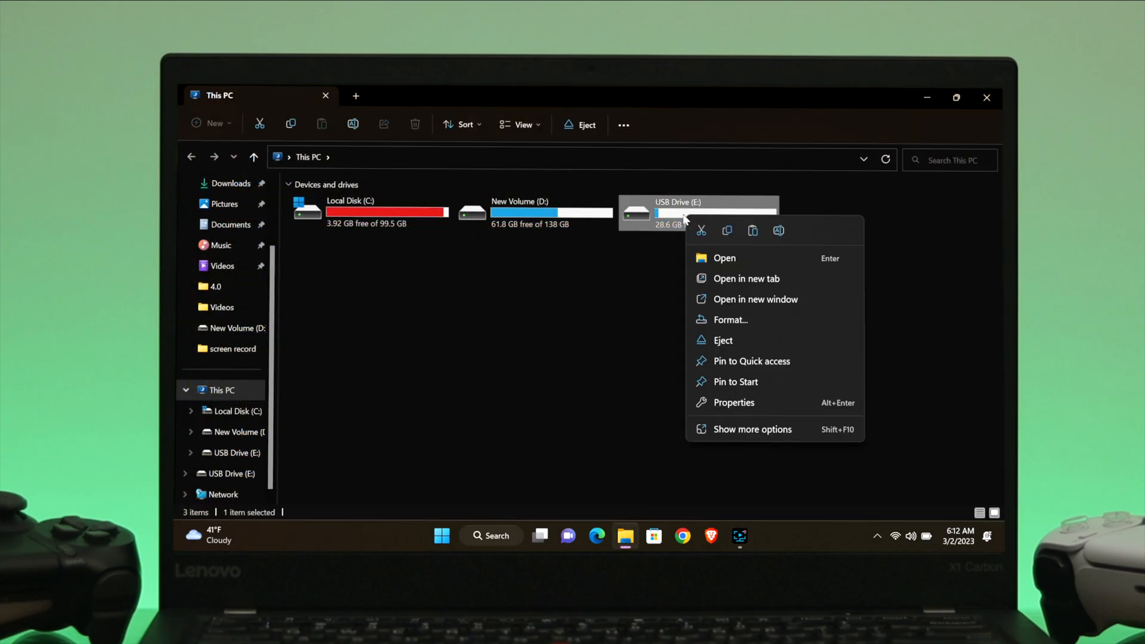
click(716, 319)
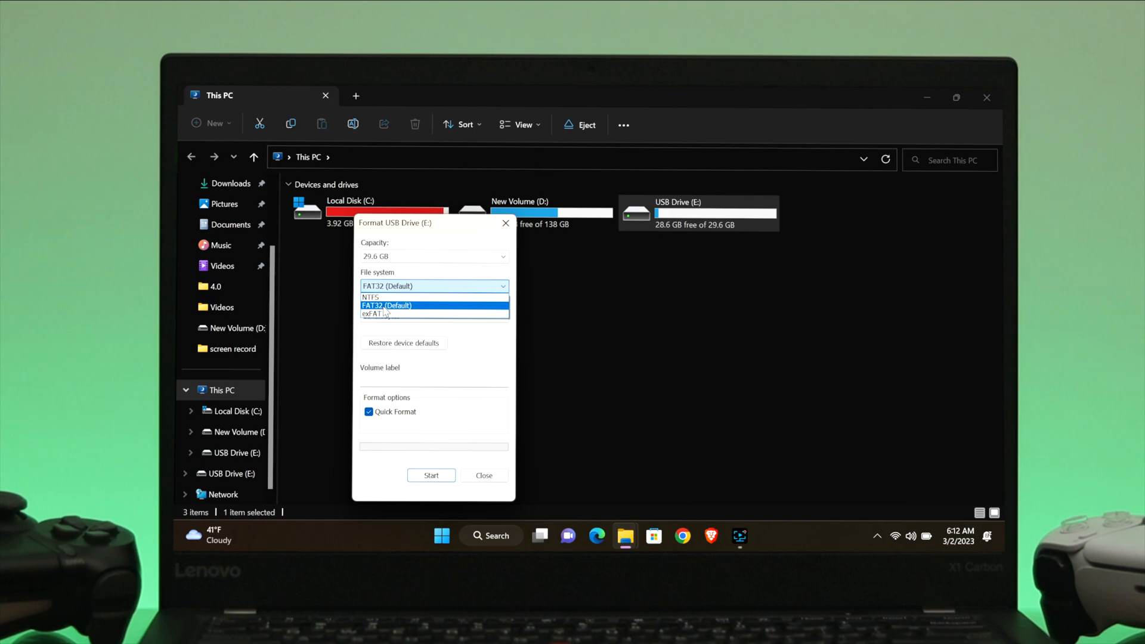
click(435, 306)
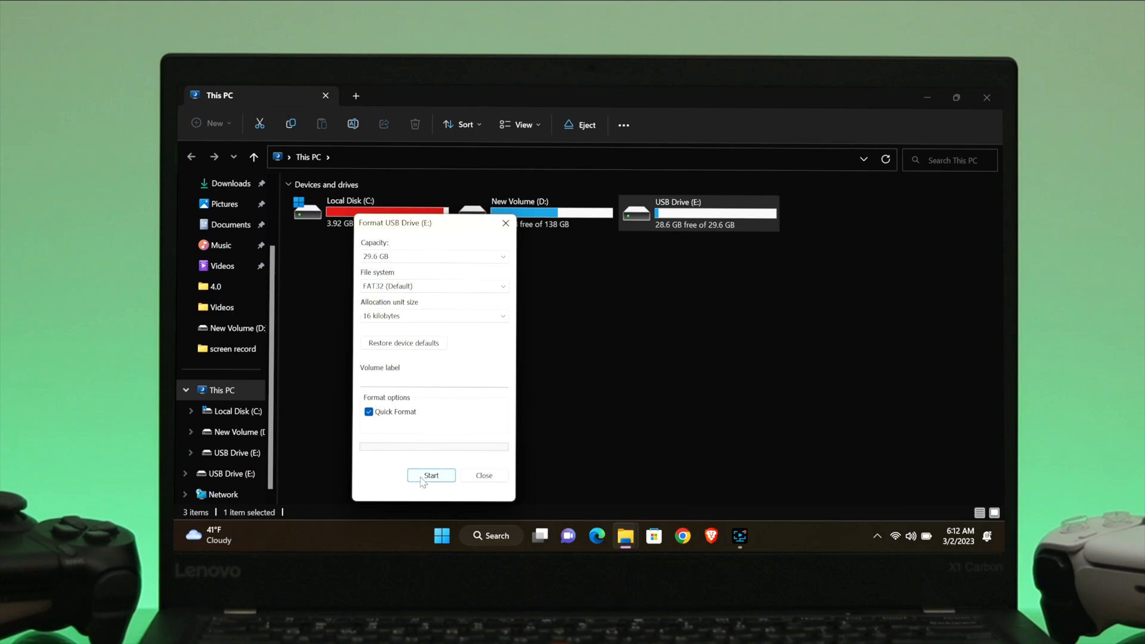
click(430, 475)
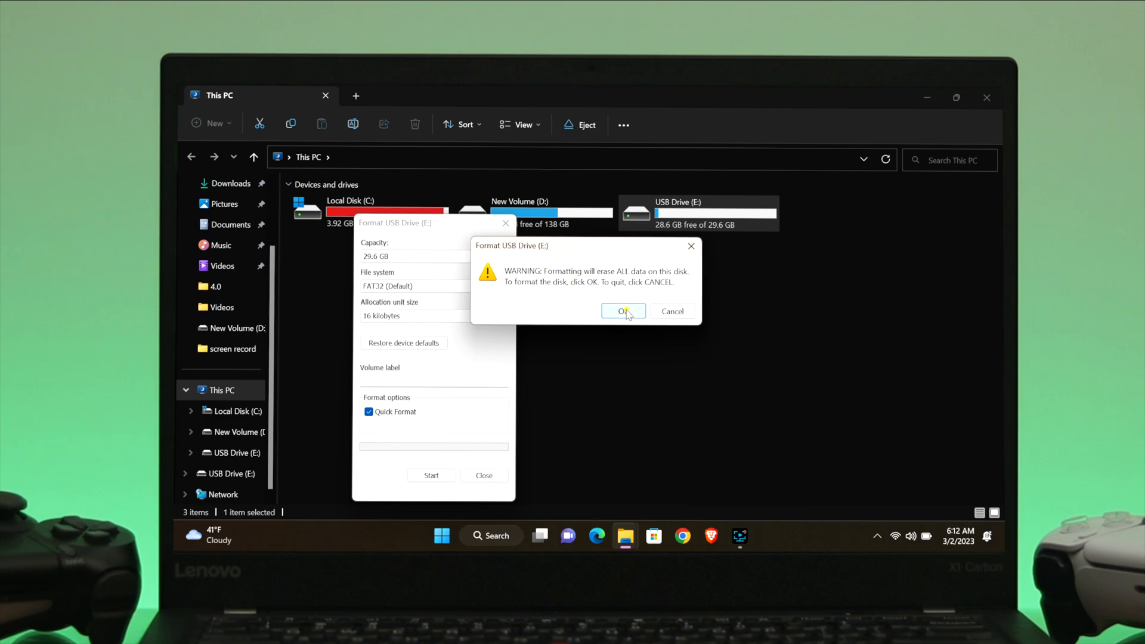
click(622, 311)
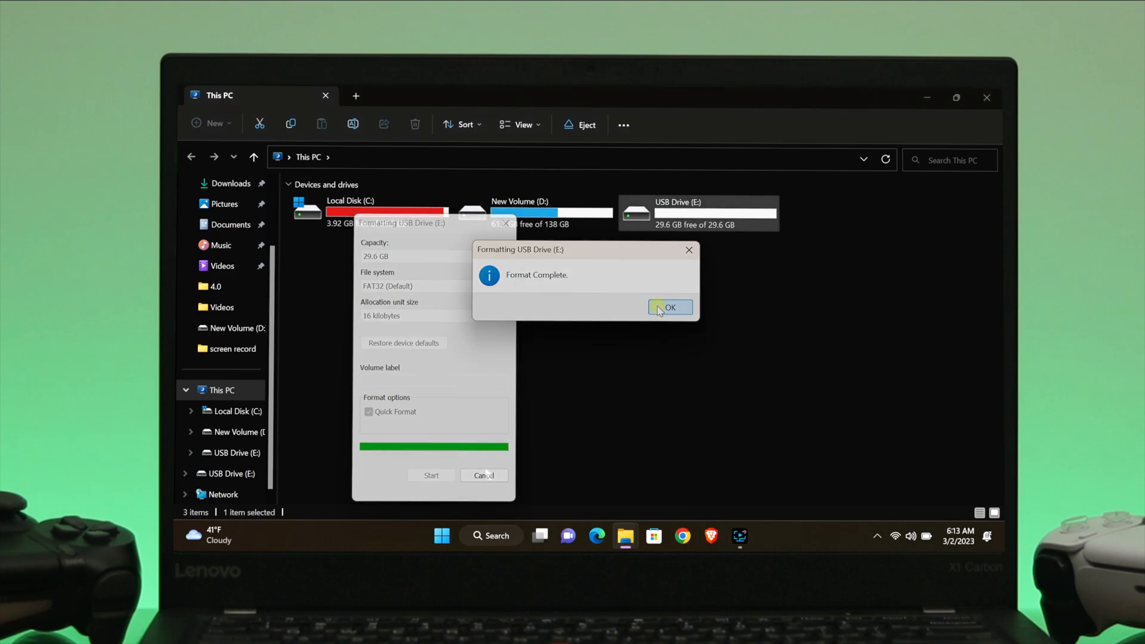
click(668, 307)
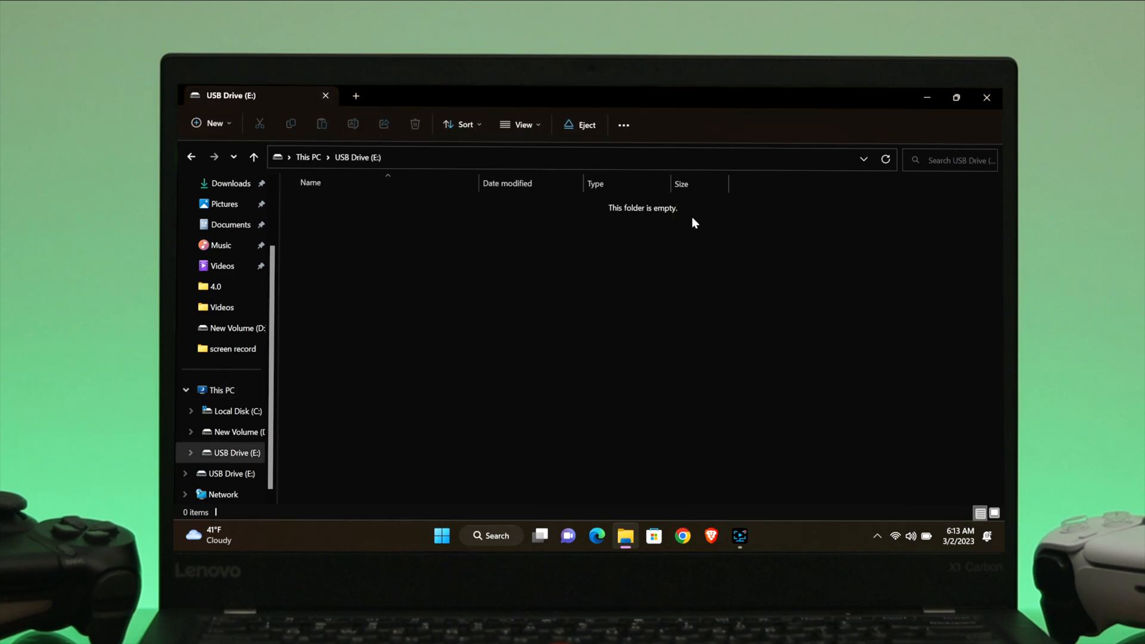
- Create a 'PS4' folder on the USB drive containing an 'UPDATE' folder, and open UPDATE
click(645, 395)
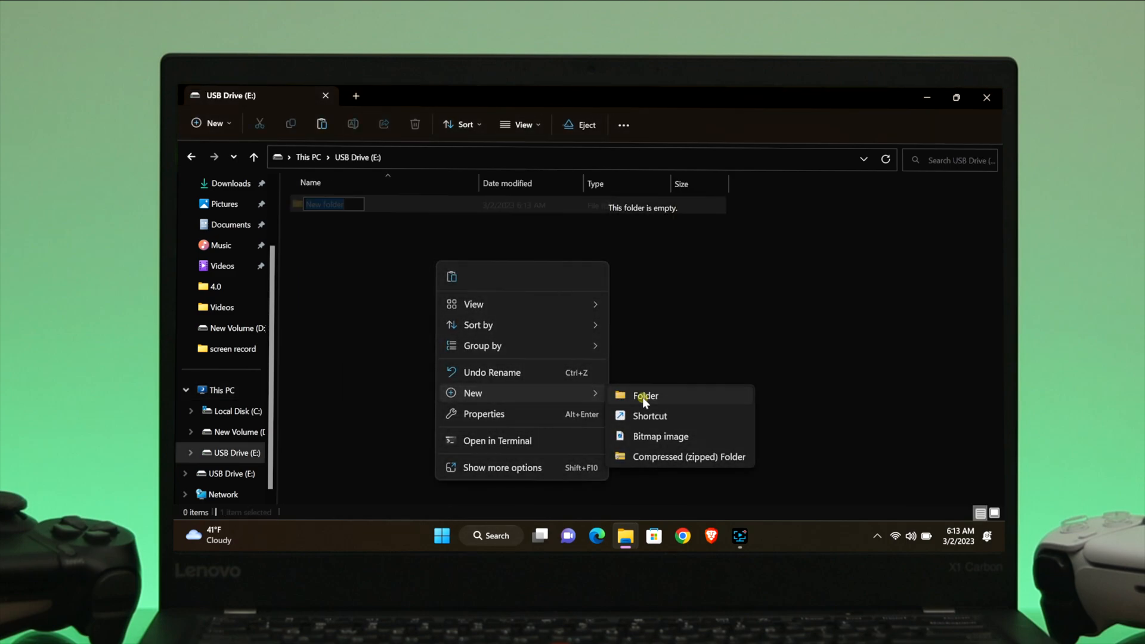
text(PS4)
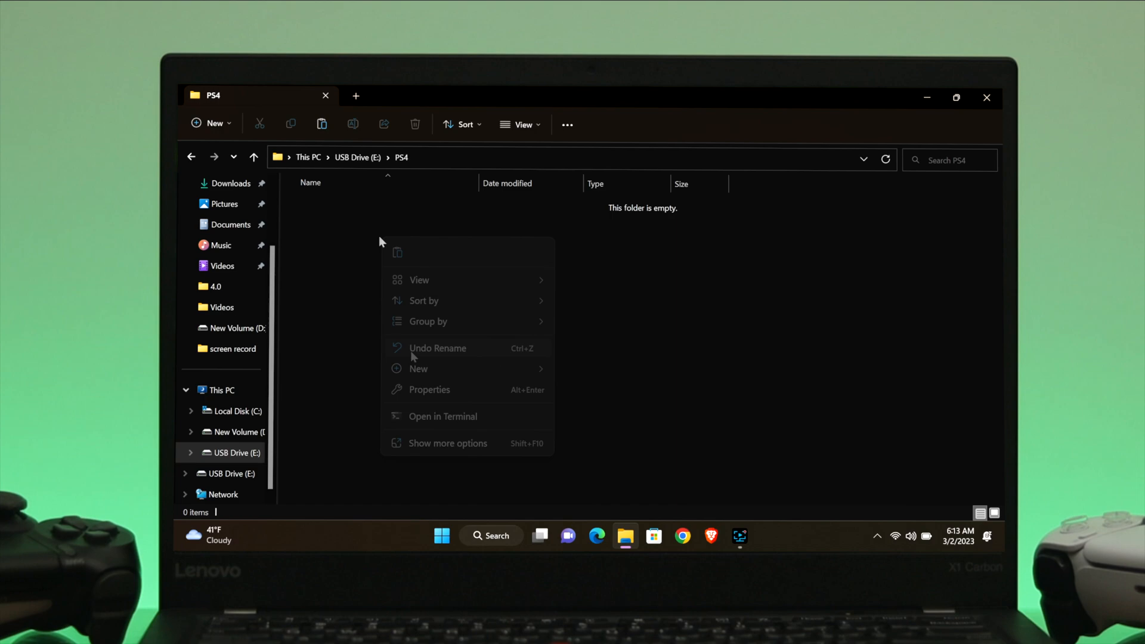
click(418, 368)
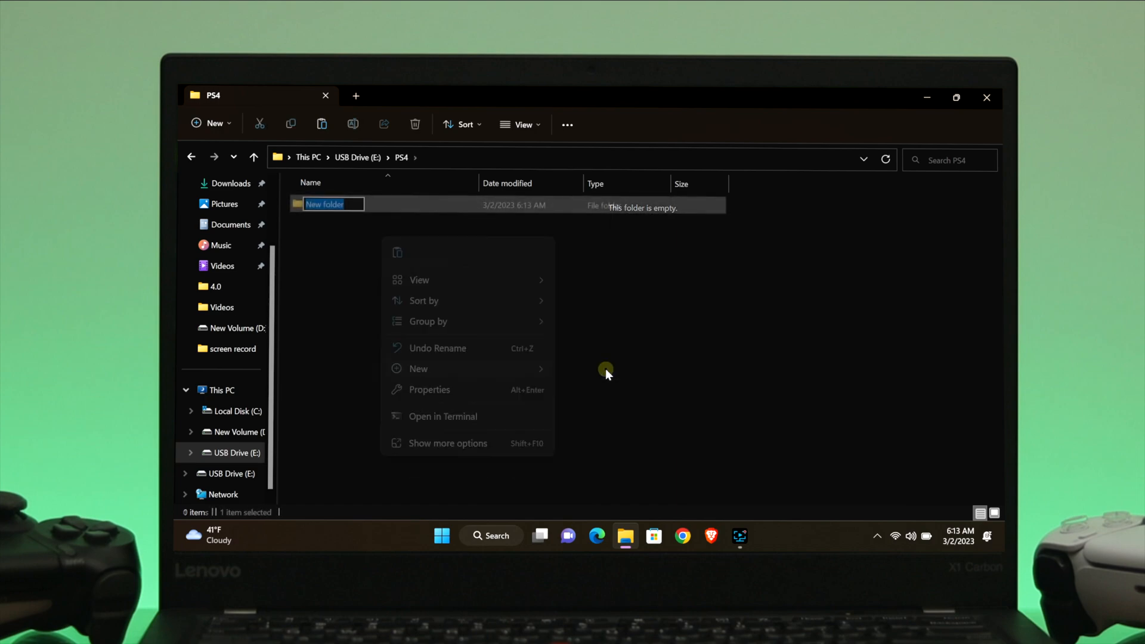
text(UPDATE)
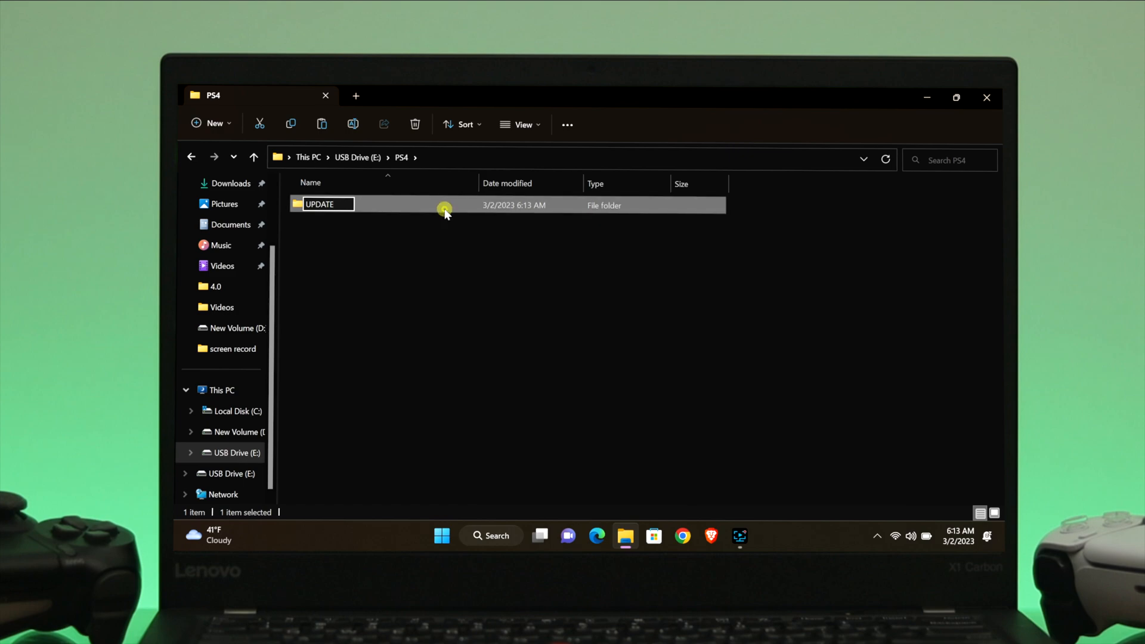
double_click(319, 204)
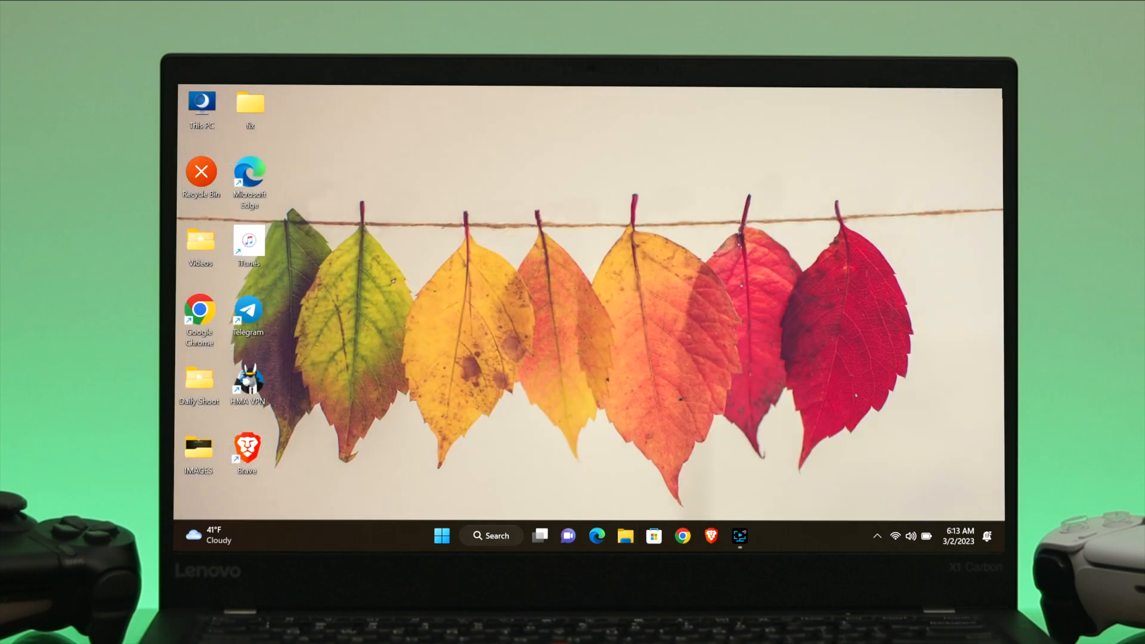
- Launch Chrome and download the PS4 console reinstallation file from PlayStation's support page
click(681, 535)
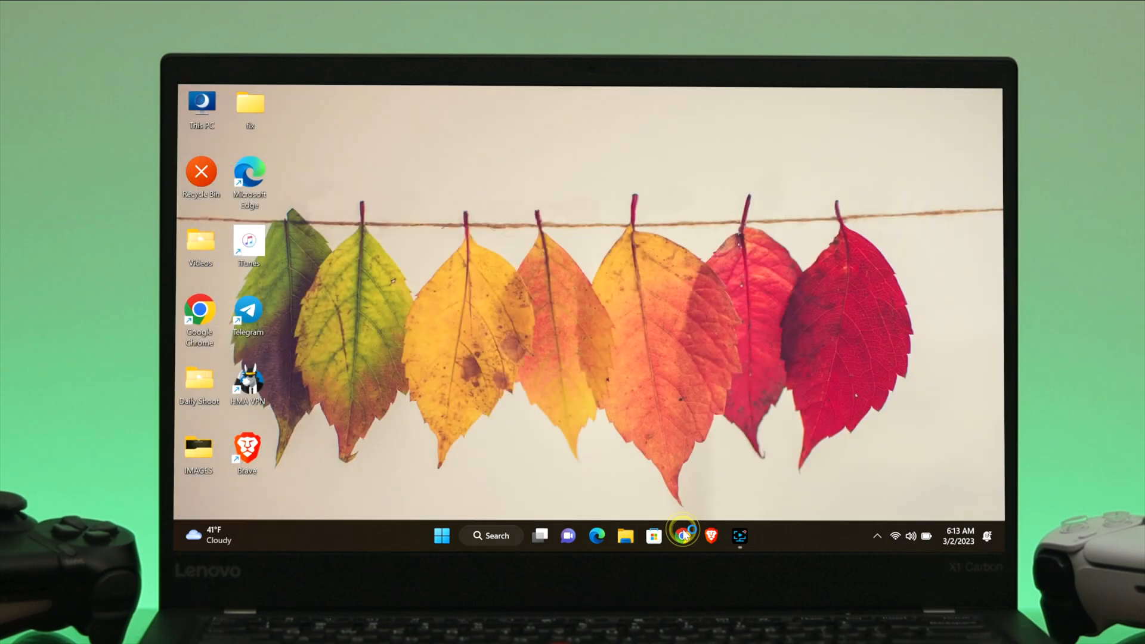
click(683, 535)
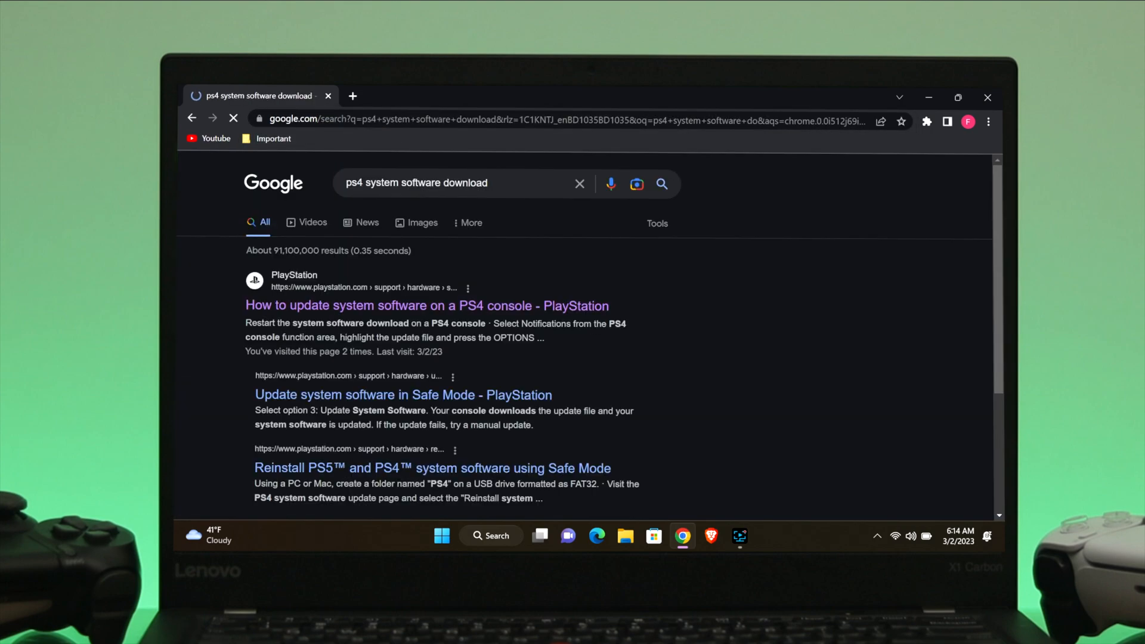
click(425, 305)
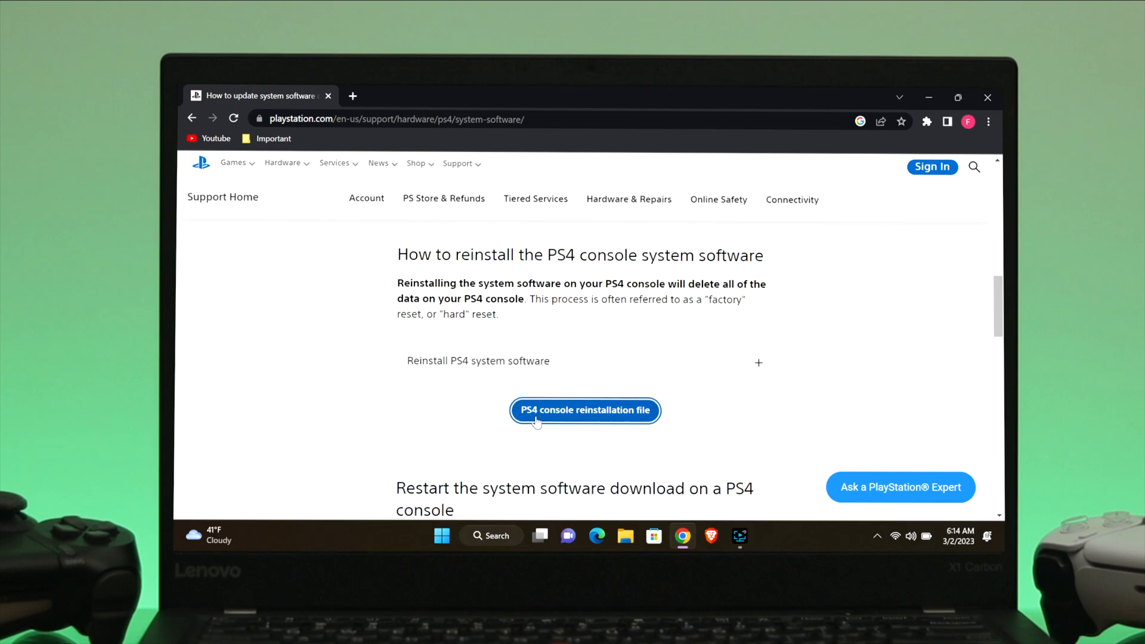
mouse_move(645, 420)
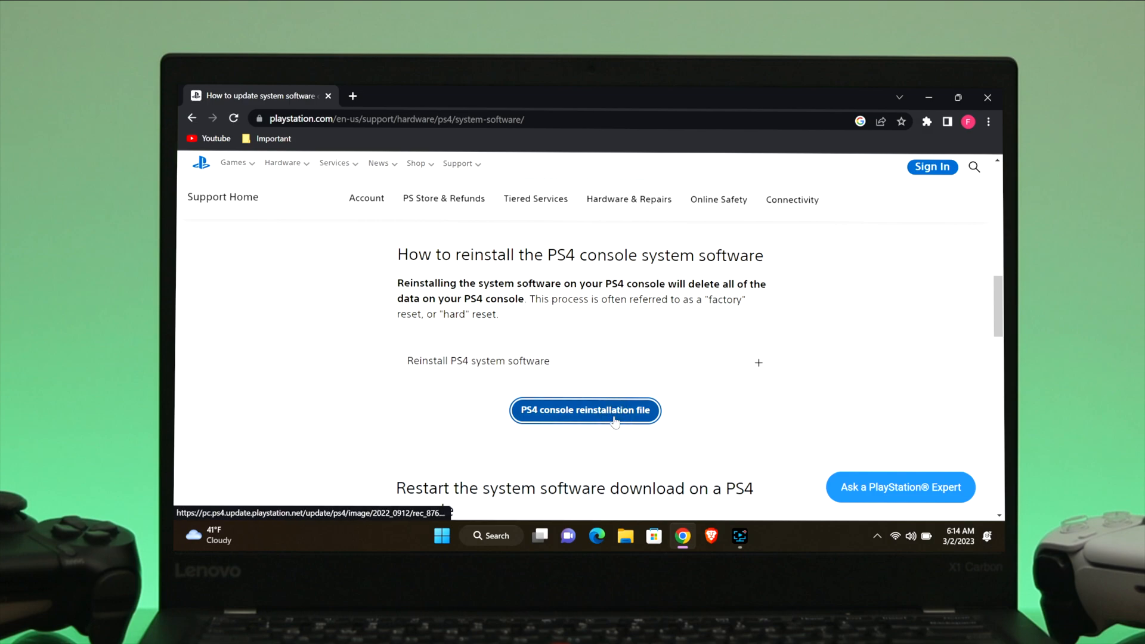
click(585, 410)
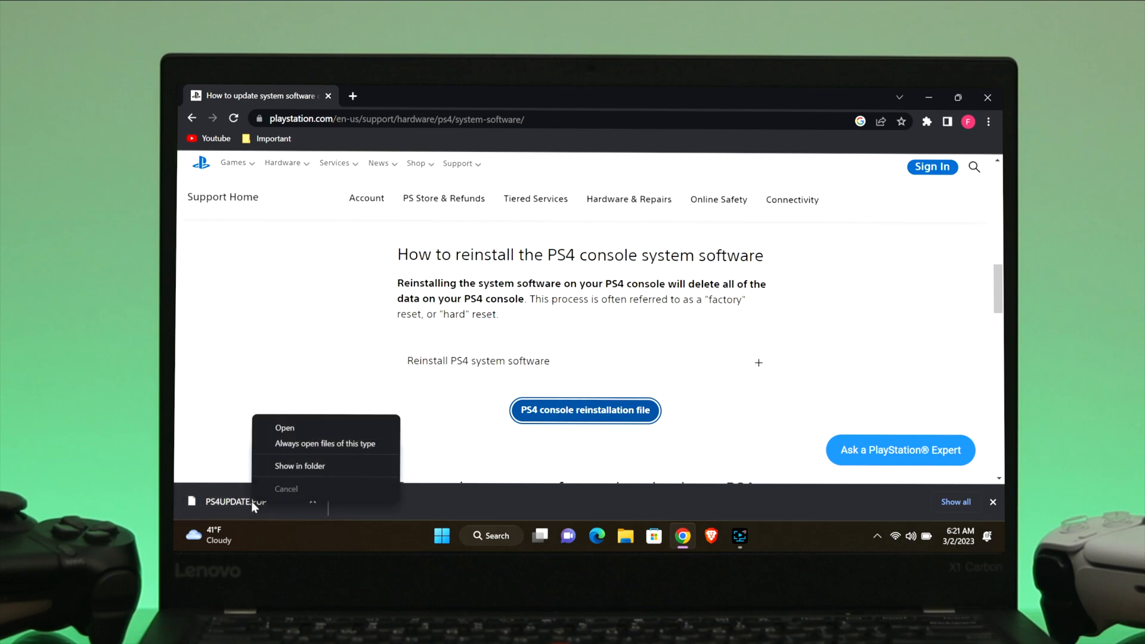
- Reveal the downloaded reinstallation file in File Explorer, then bring up actions for USB Drive (E:)
click(300, 465)
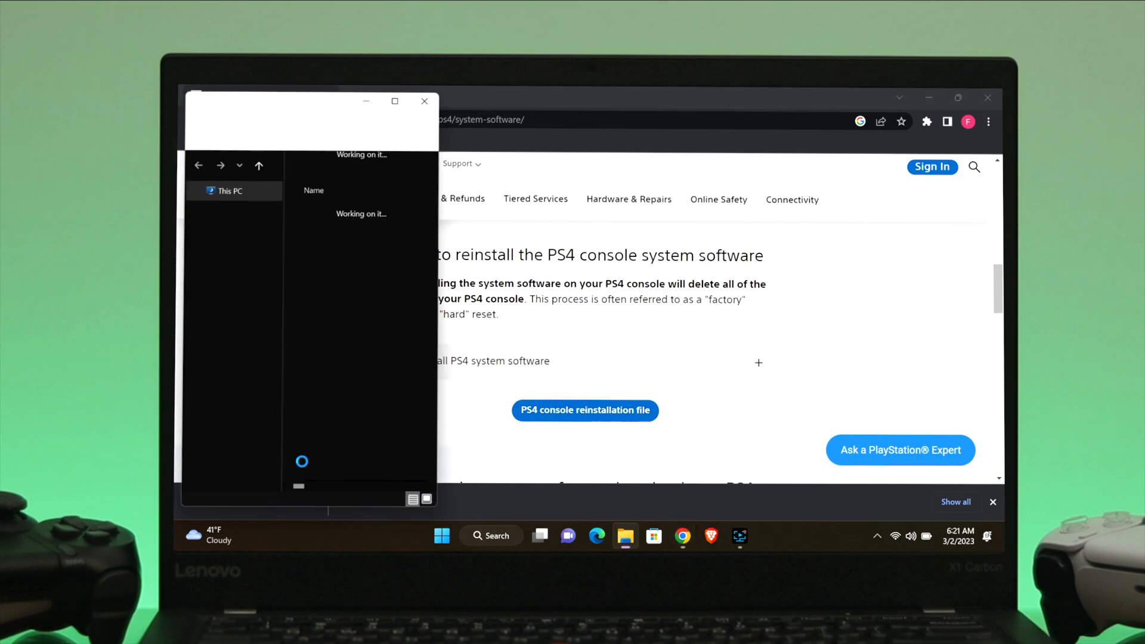
right_click(330, 220)
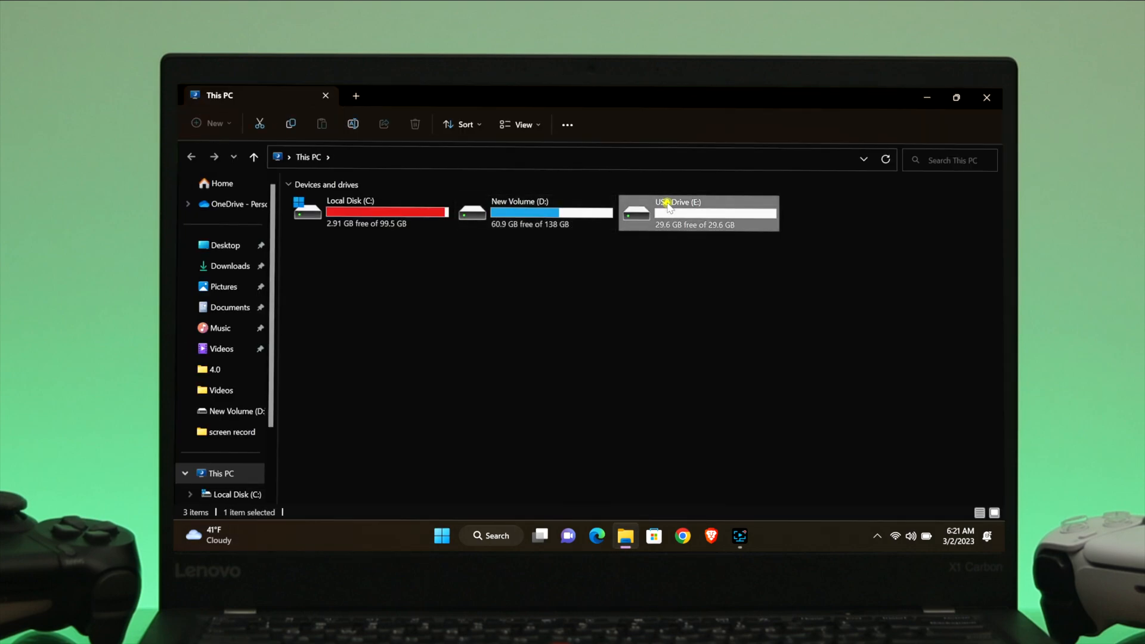
right_click(335, 211)
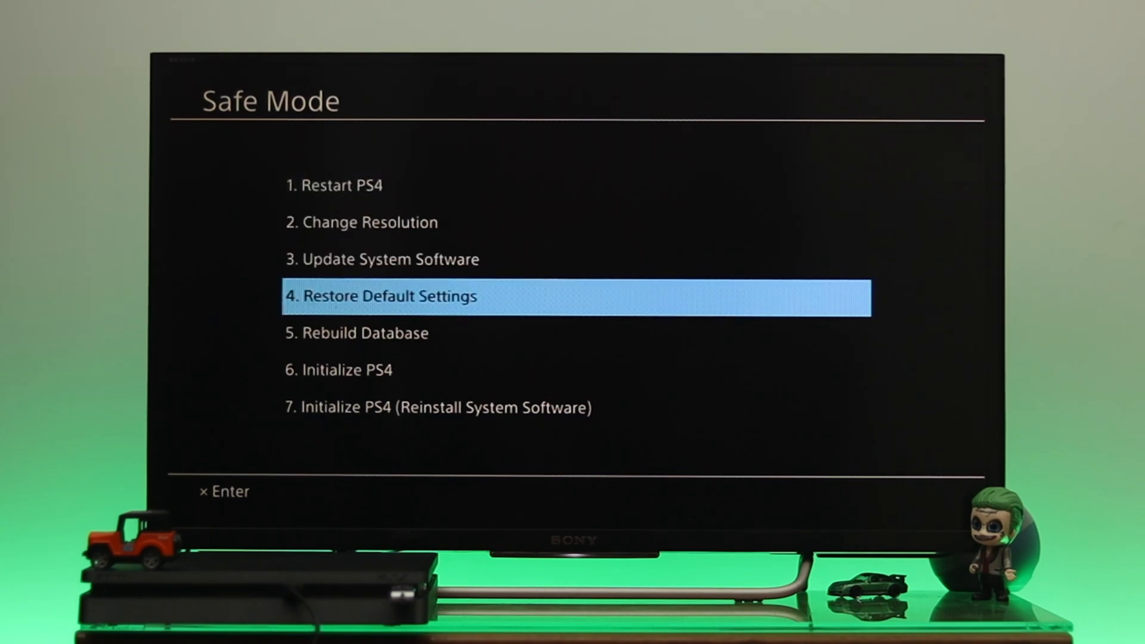
- Choose option 7, confirm the USB drive is connected, and accept deleting all users and data
key(down)
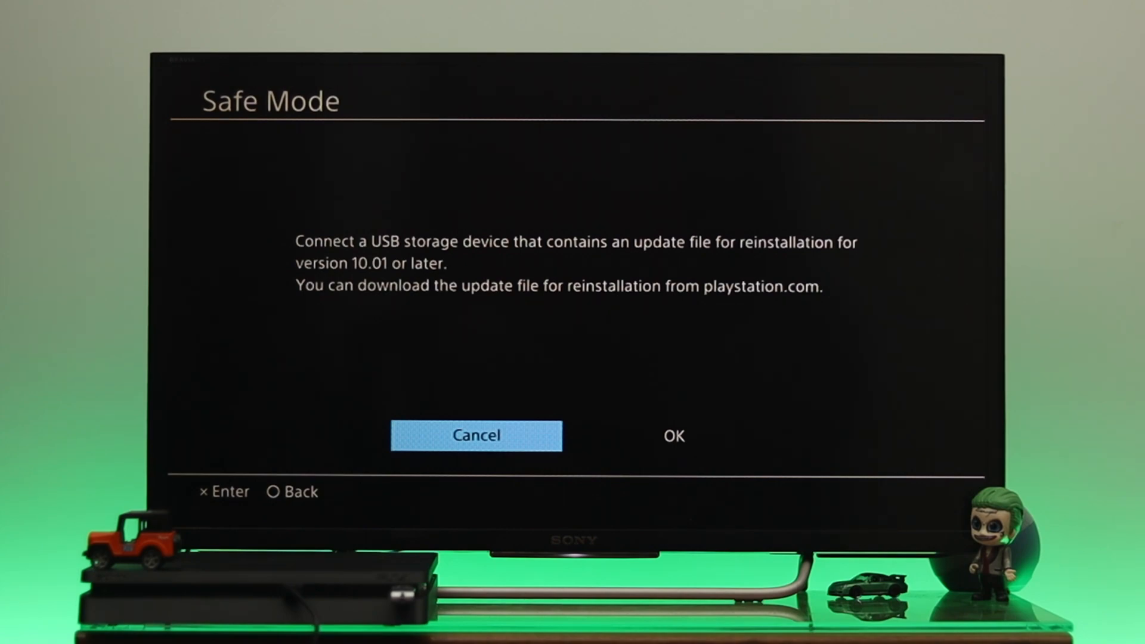
click(672, 435)
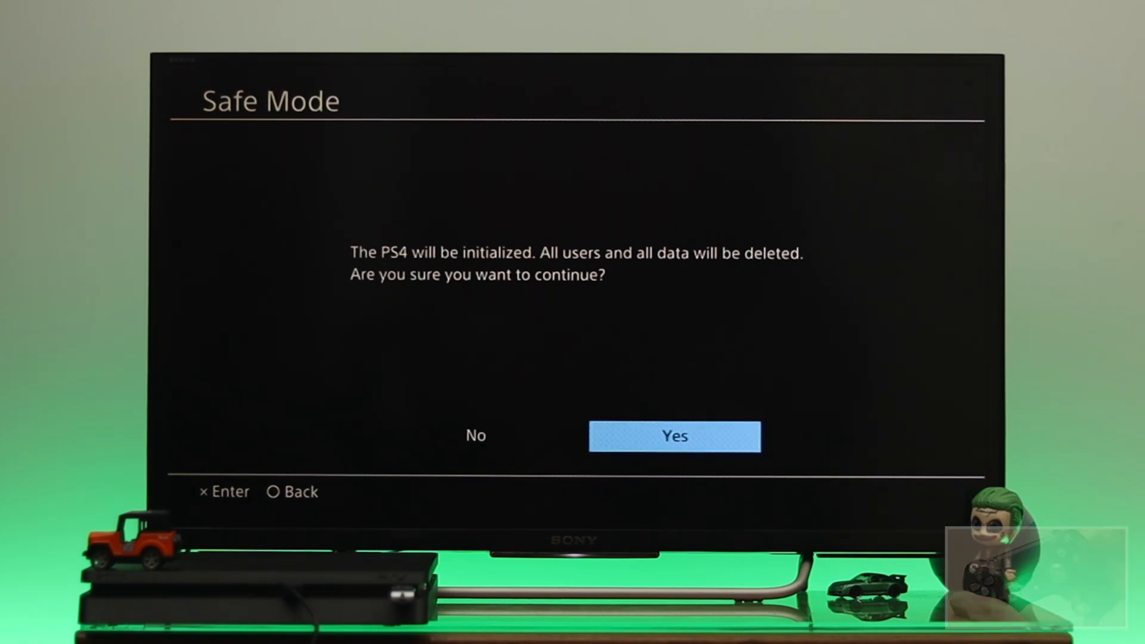
click(674, 435)
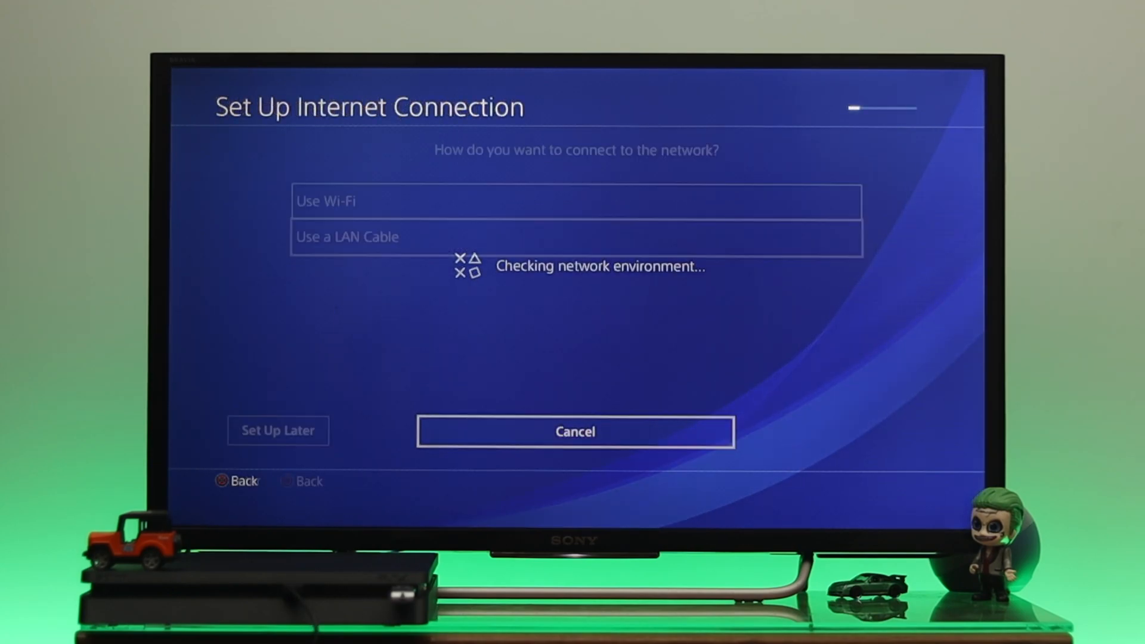
- Choose Set Up Later for the internet connection, then open Settings and scroll its list
click(575, 431)
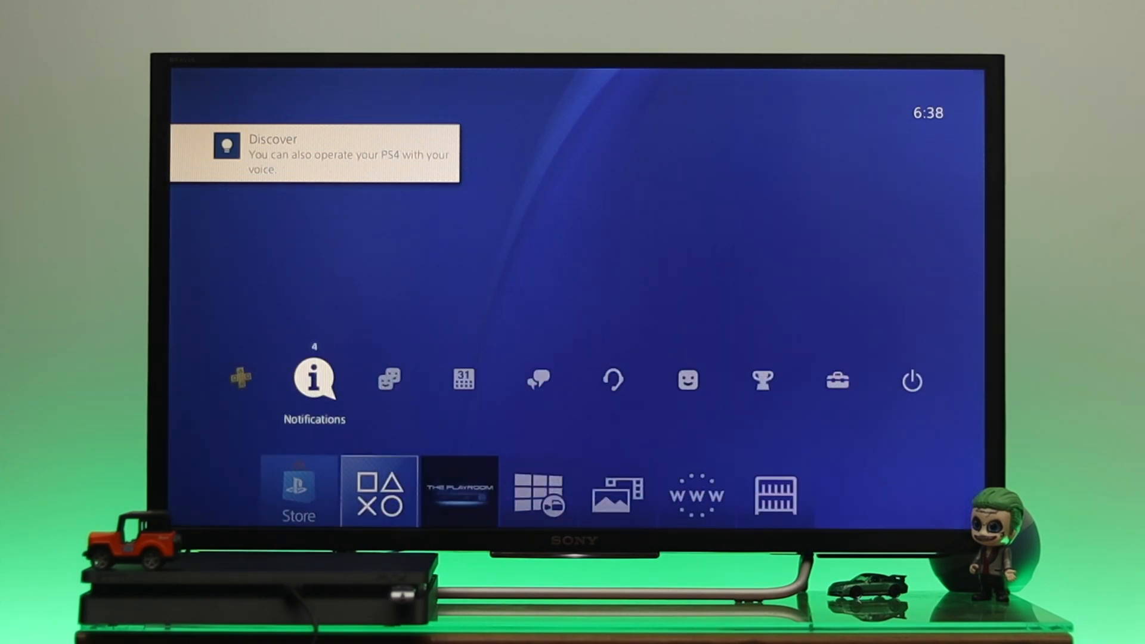
click(836, 380)
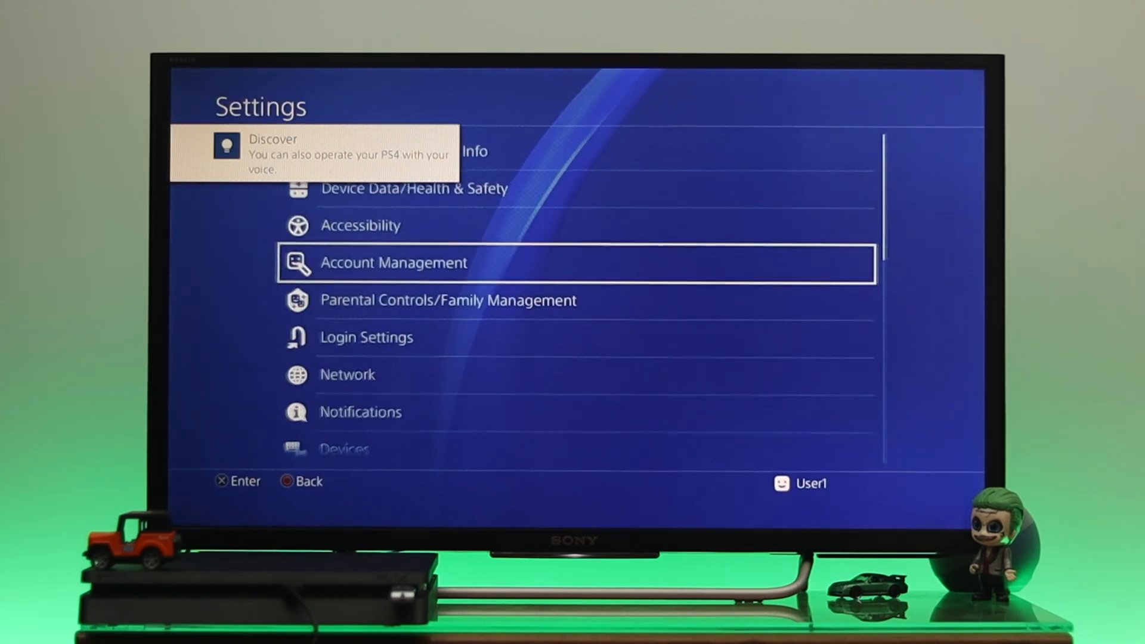
scroll(down, 3)
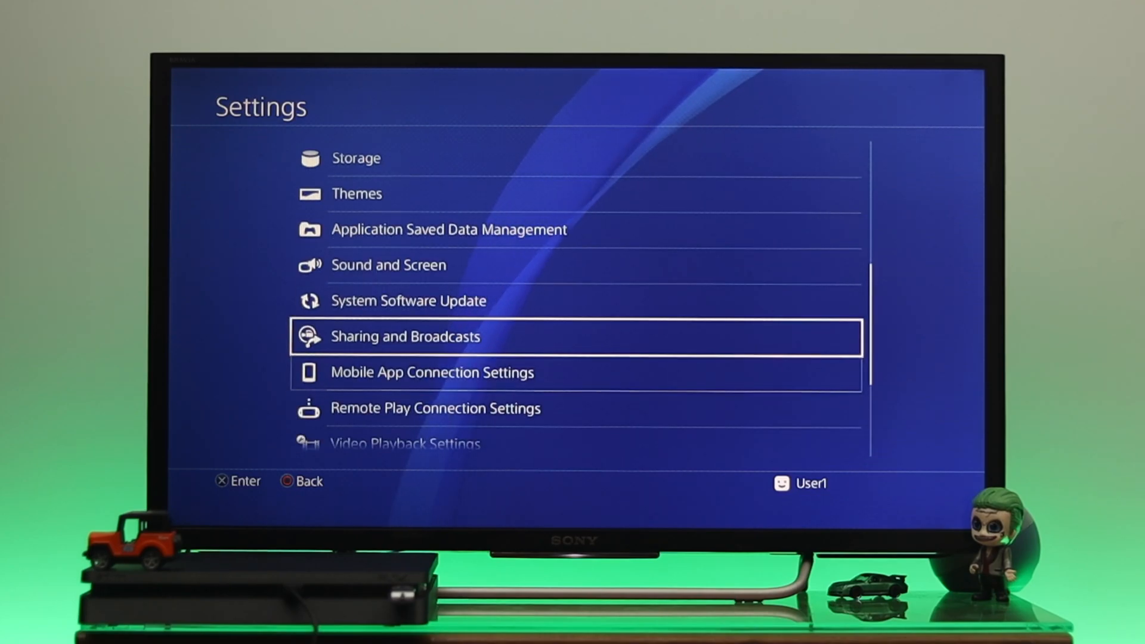